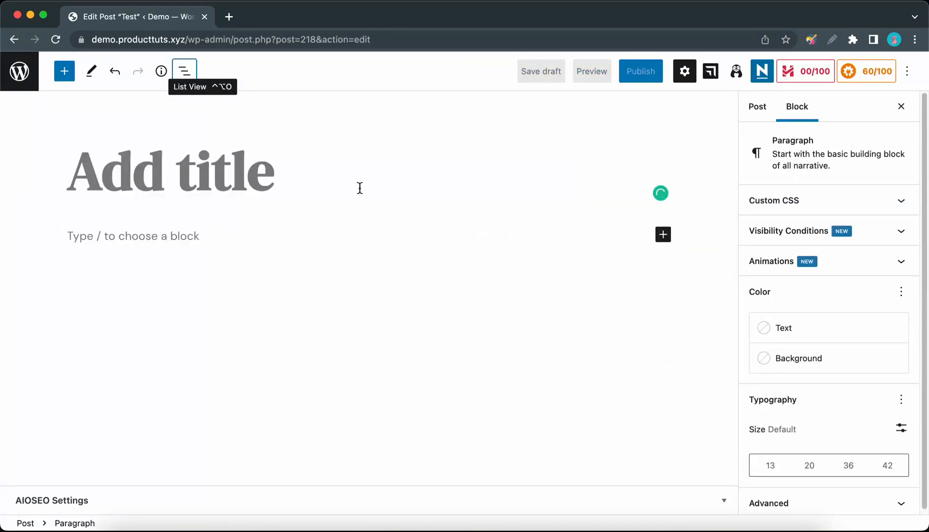
Step: Give the post the title 'Google Maps'
{"action": "left_click", "coordinate": [757, 106]}
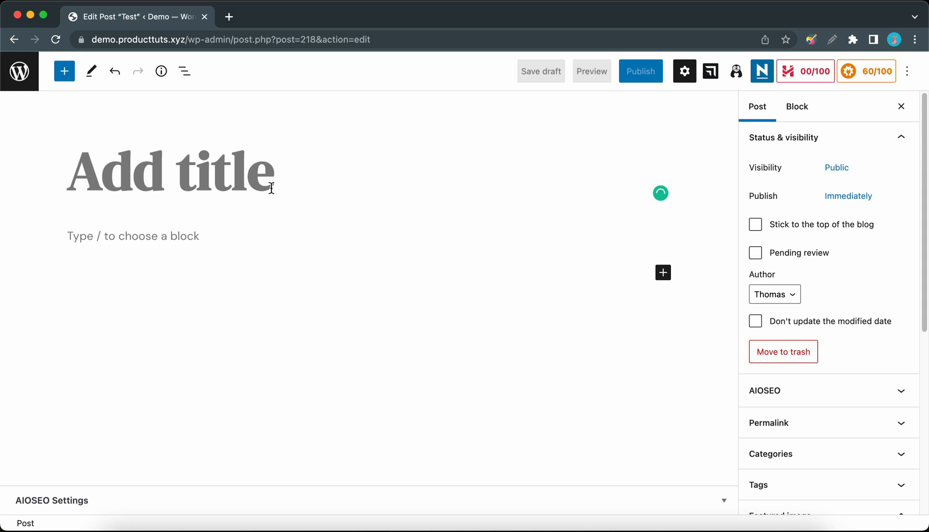
{"action": "type", "text": "Google Maps"}
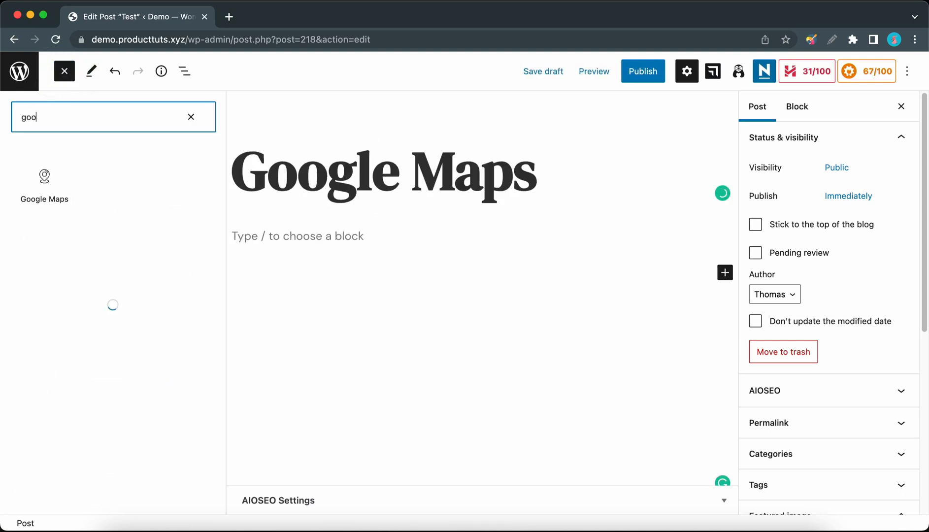
Step: Insert the Google Maps block below the title and focus its empty API key field
{"action": "left_click", "coordinate": [44, 181]}
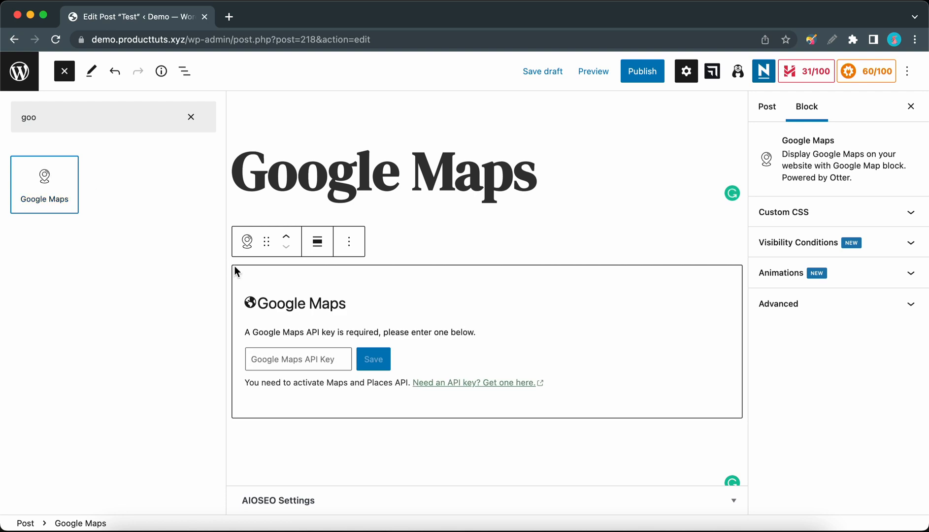
{"action": "left_click", "coordinate": [64, 71]}
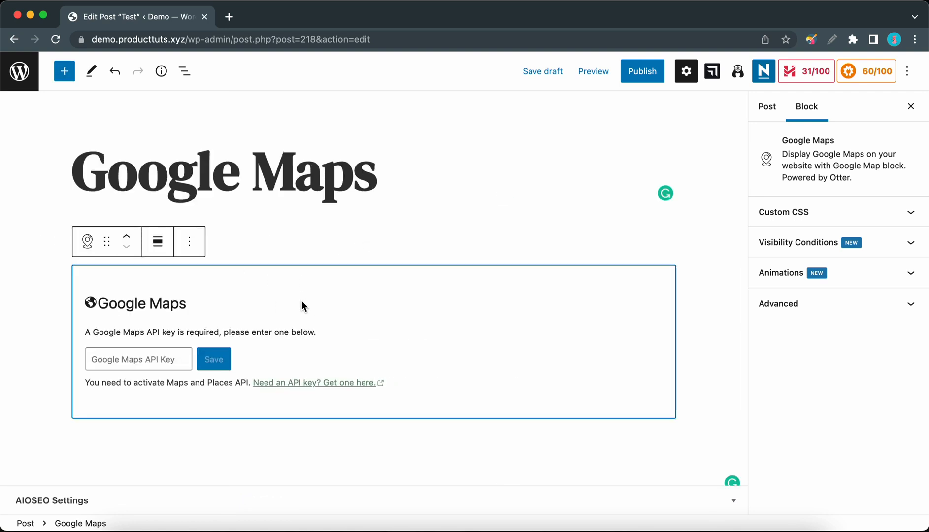
{"action": "left_click", "coordinate": [138, 359]}
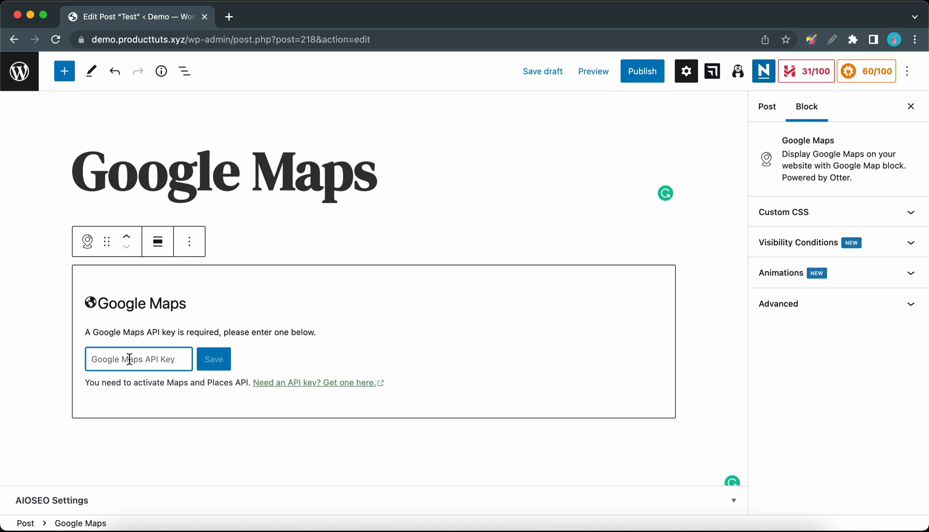
{"action": "mouse_move", "coordinate": [312, 386]}
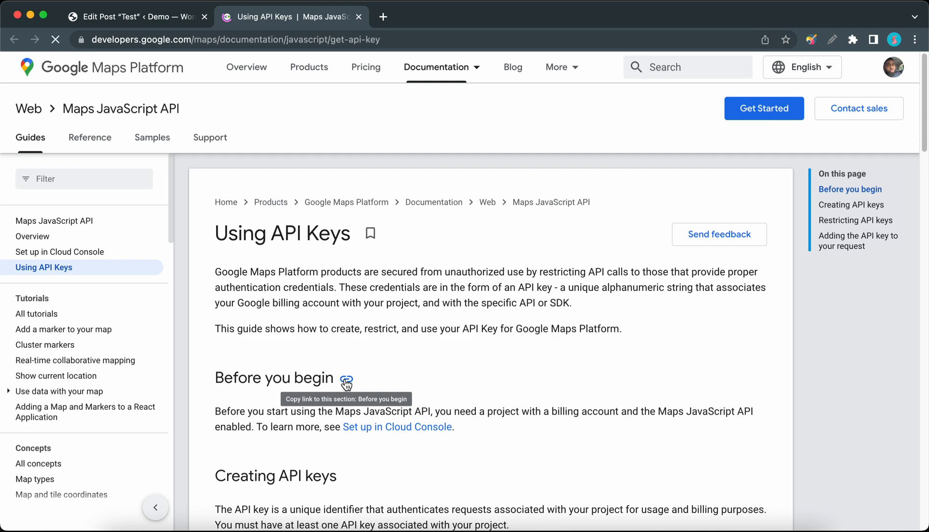
Step: Skim the 'Using API Keys' guide on creating and restricting keys, then return to the top
{"action": "scroll", "scroll_direction": "down", "scroll_amount": 3}
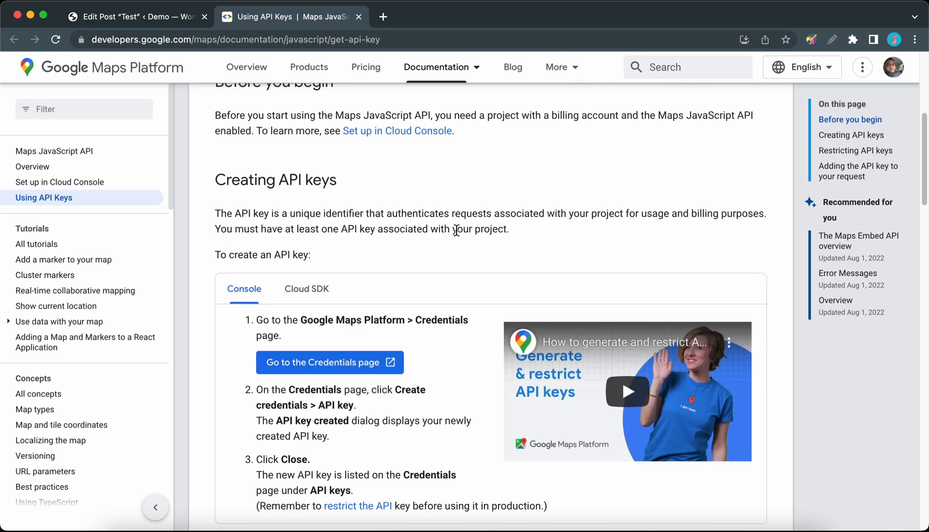
{"action": "scroll", "scroll_direction": "down", "scroll_amount": 3}
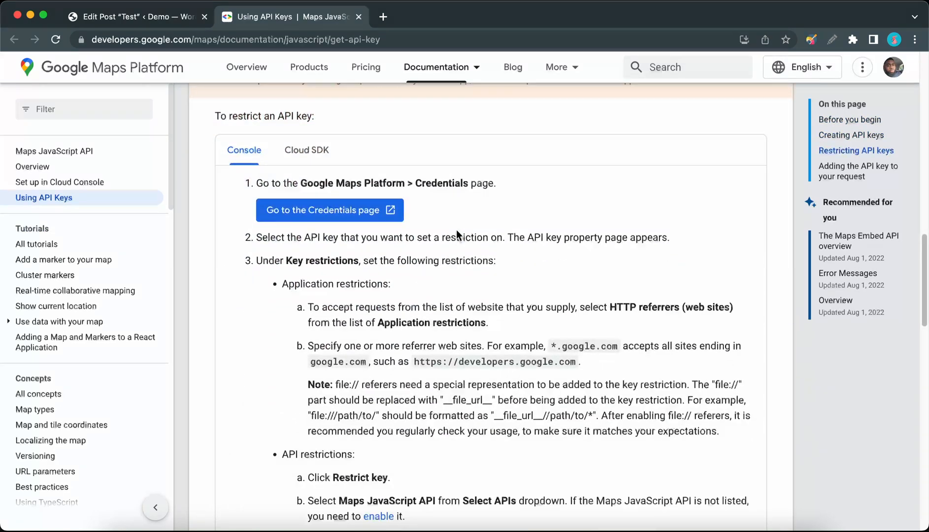
{"action": "scroll", "scroll_direction": "up", "scroll_amount": 3}
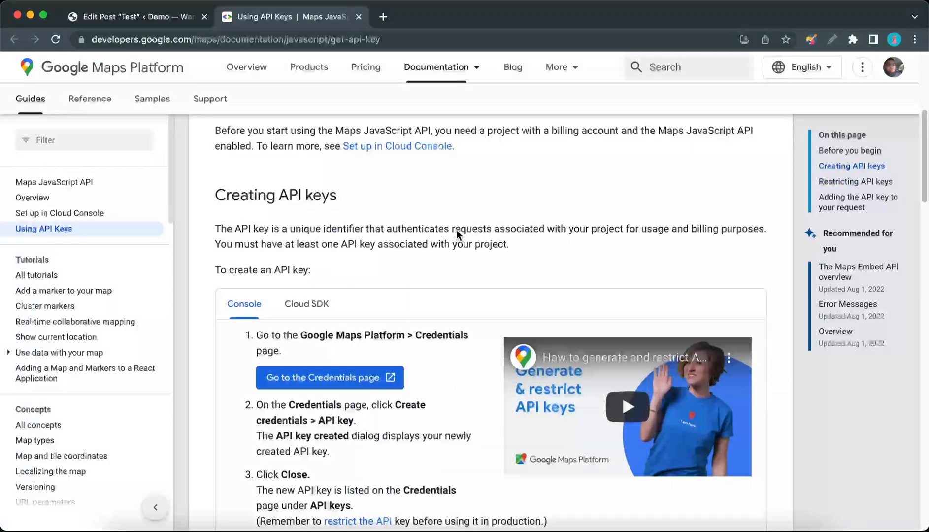
{"action": "scroll", "scroll_direction": "up", "scroll_amount": 3}
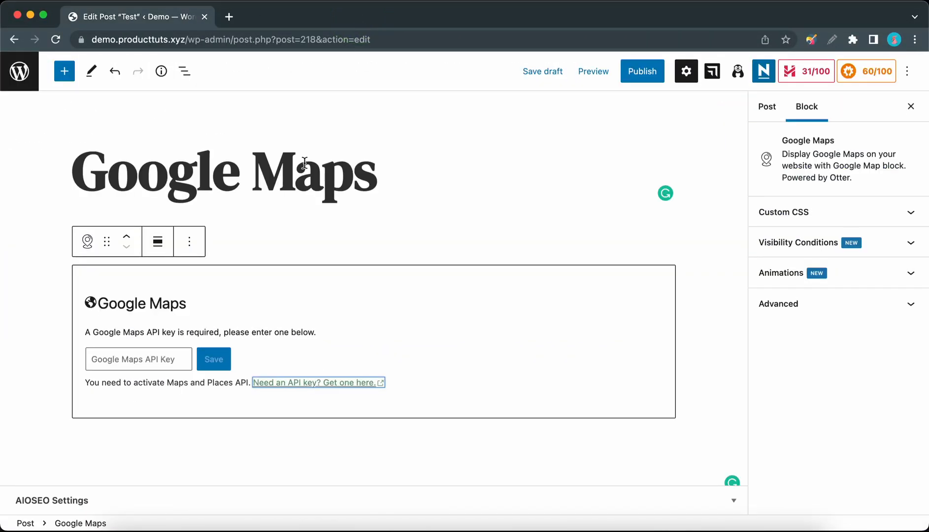
Step: Paste the Google Maps API key into the block and save it so the map loads
{"action": "key", "text": "cmd+v"}
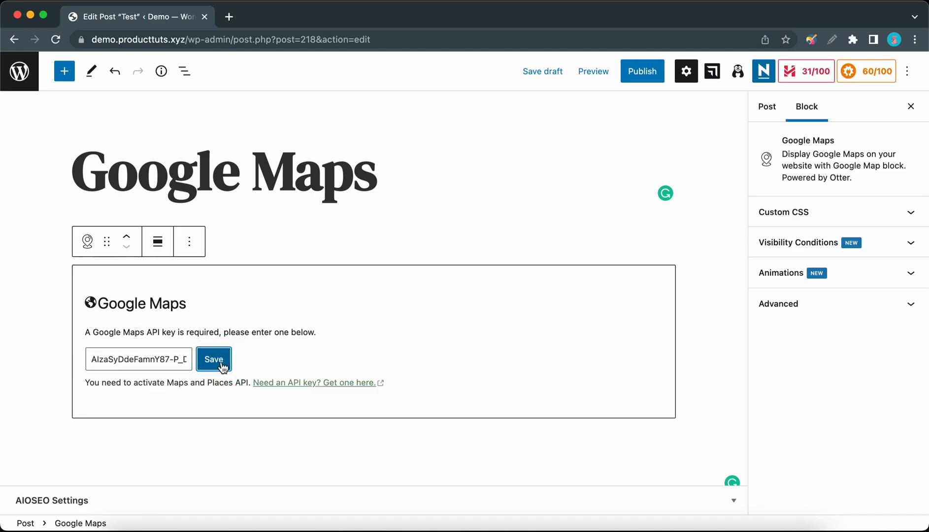
{"action": "left_click", "coordinate": [214, 360]}
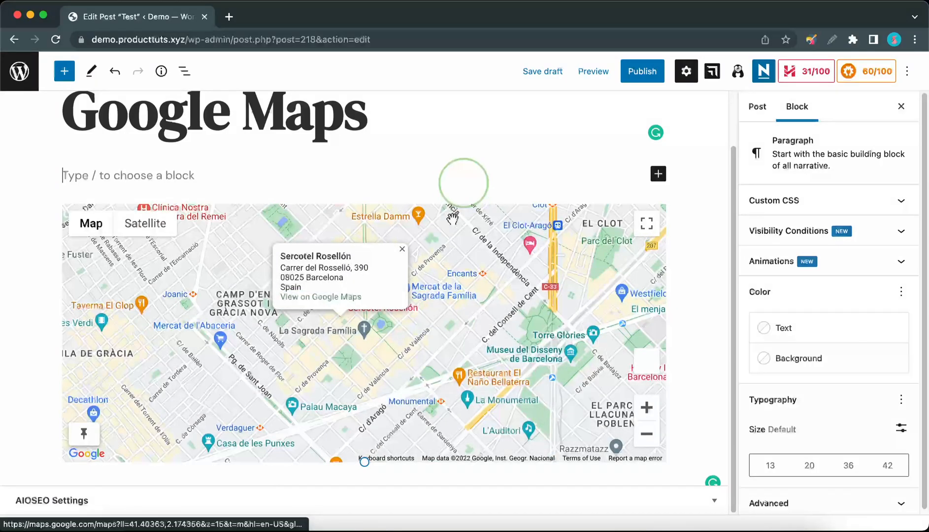
{"action": "left_click", "coordinate": [365, 332]}
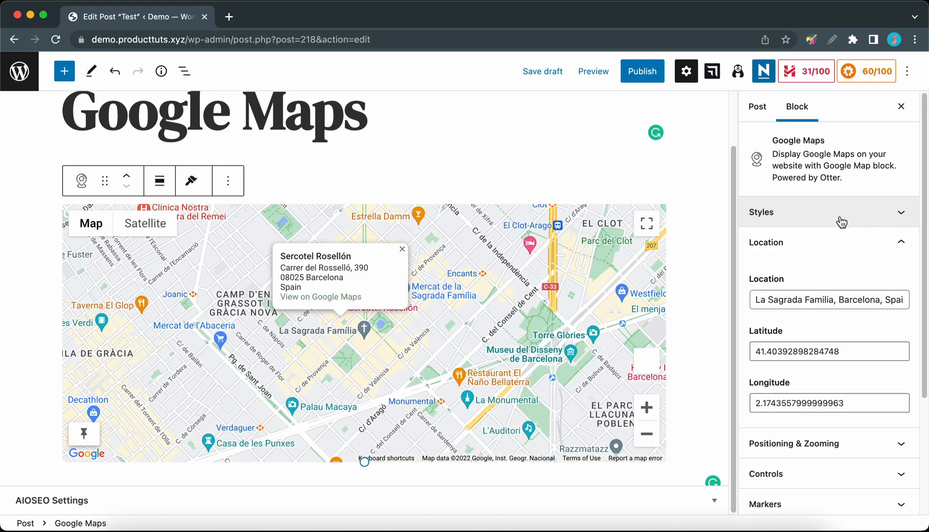
{"action": "left_click", "coordinate": [829, 212]}
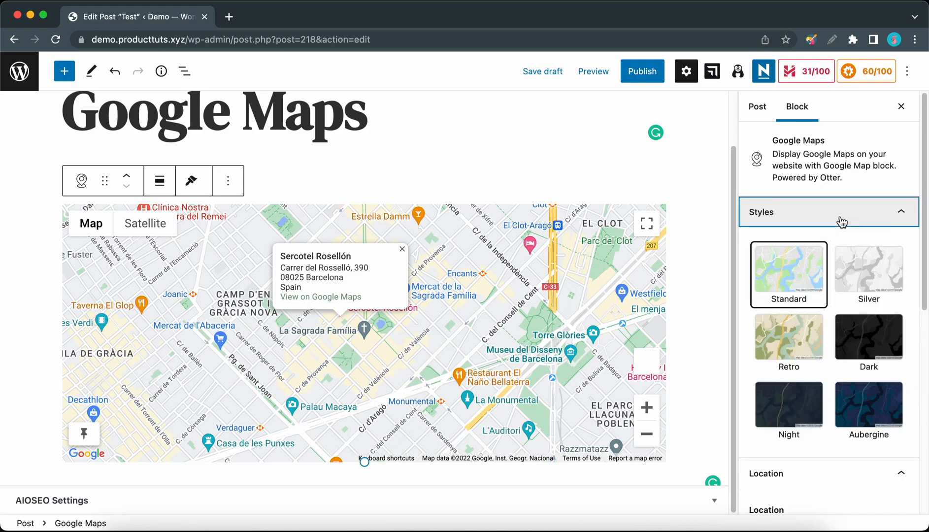
{"action": "left_click", "coordinate": [868, 338]}
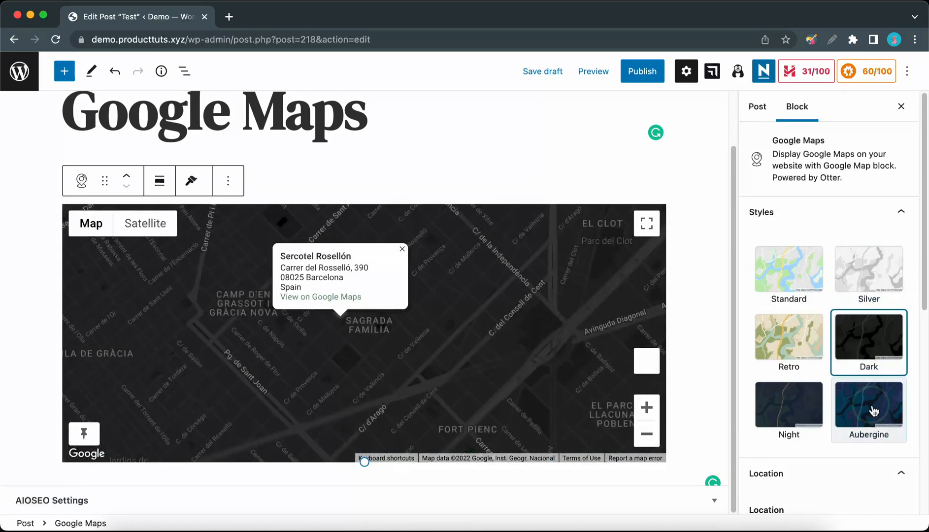
{"action": "left_click", "coordinate": [789, 410]}
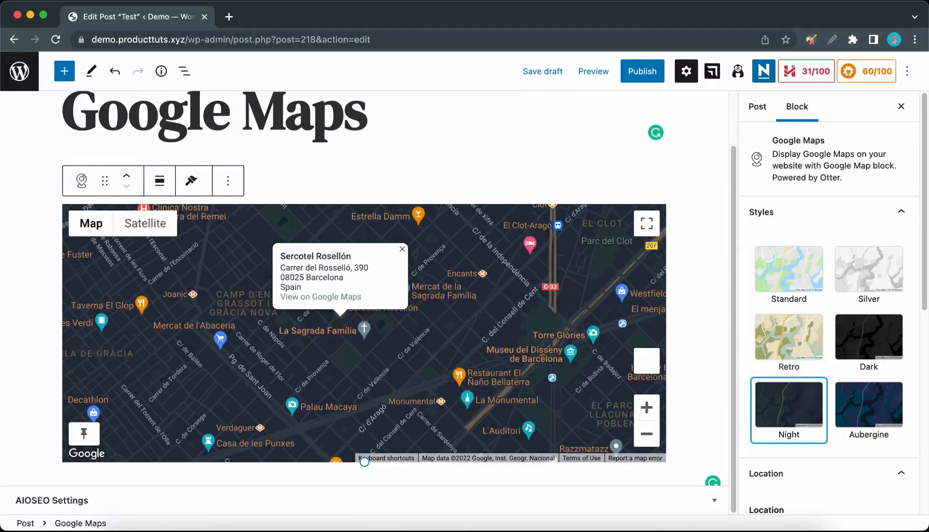
{"action": "left_click", "coordinate": [192, 181]}
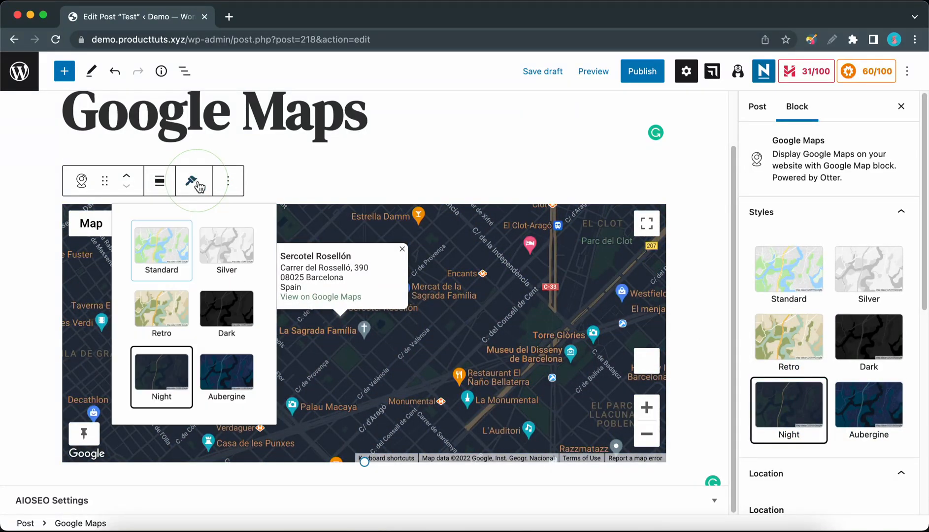
{"action": "left_click", "coordinate": [229, 245]}
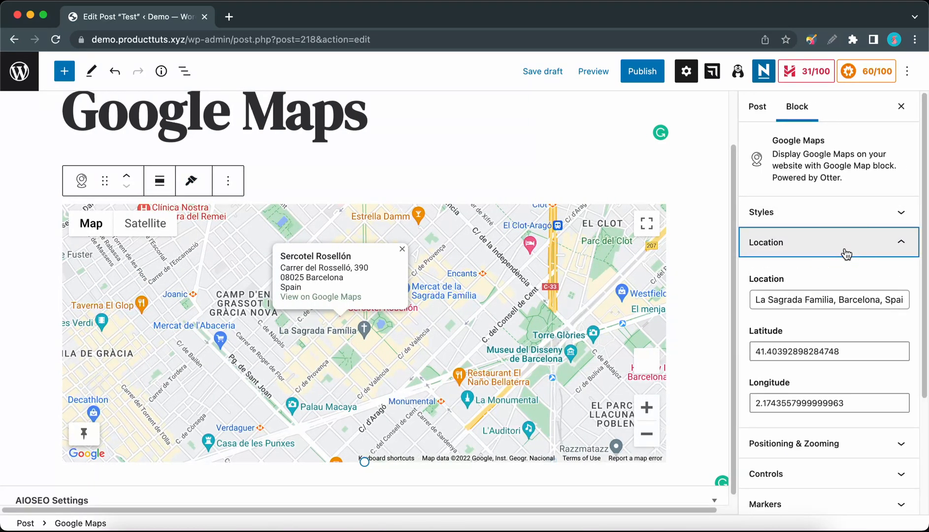
Step: Replace the map location La Sagrada Familia, Barcelona with Madrid
{"action": "left_click", "coordinate": [829, 299]}
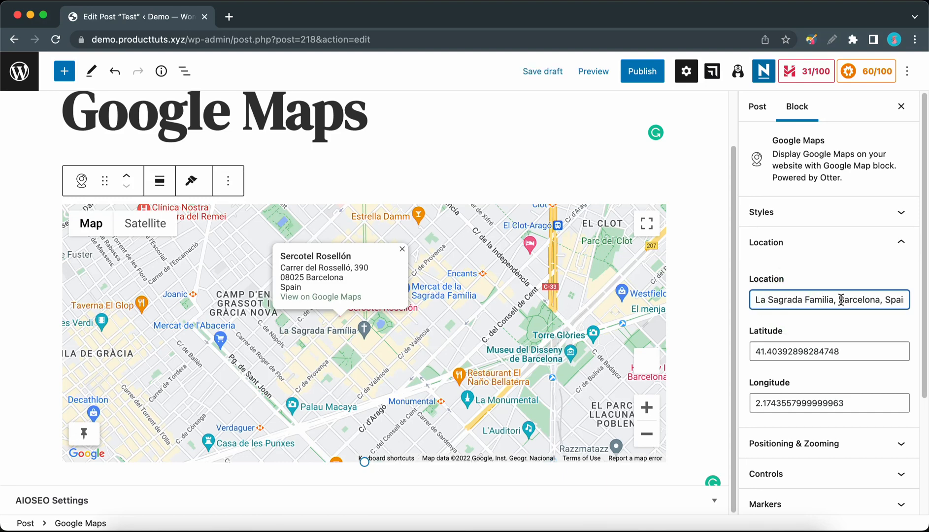
{"action": "key", "text": "cmd+a"}
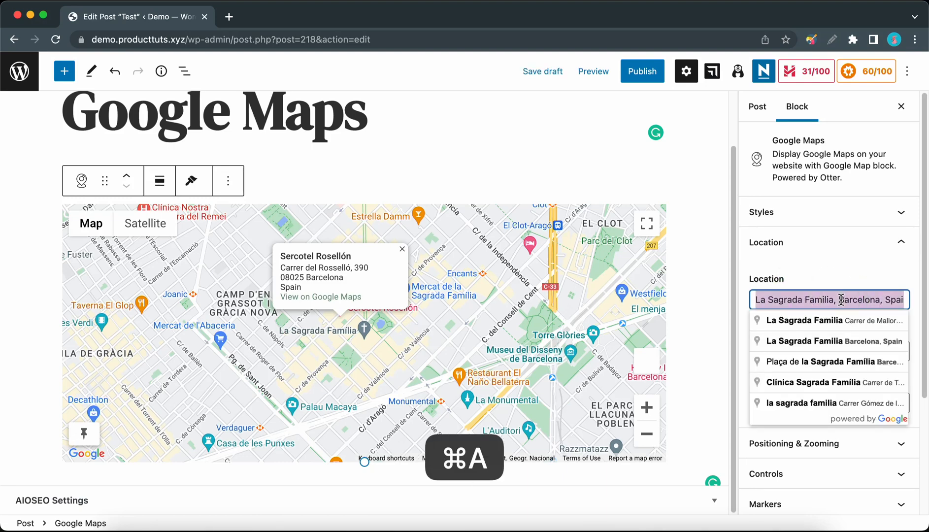
{"action": "type", "text": "Madri"}
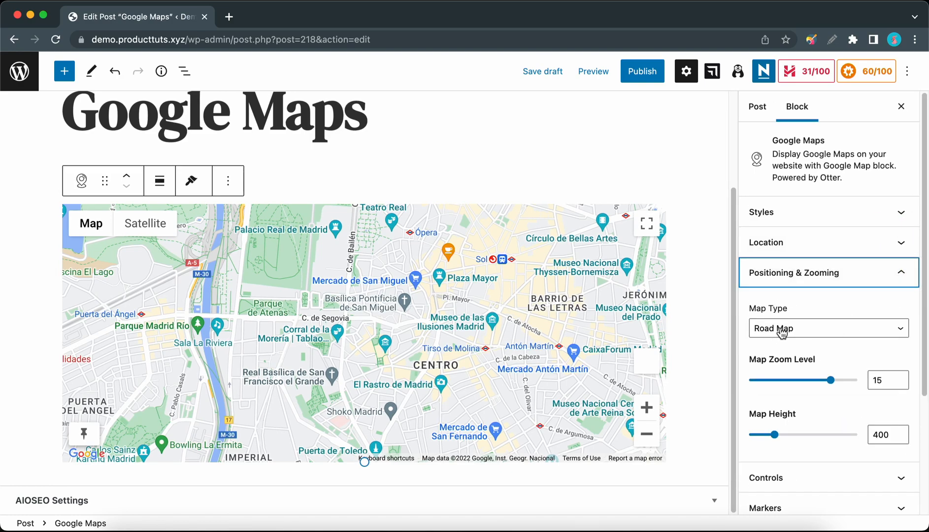
Step: Try Hybrid, Terrain and Satellite map types on the Madrid map, ending back on the road map
{"action": "left_click", "coordinate": [828, 328]}
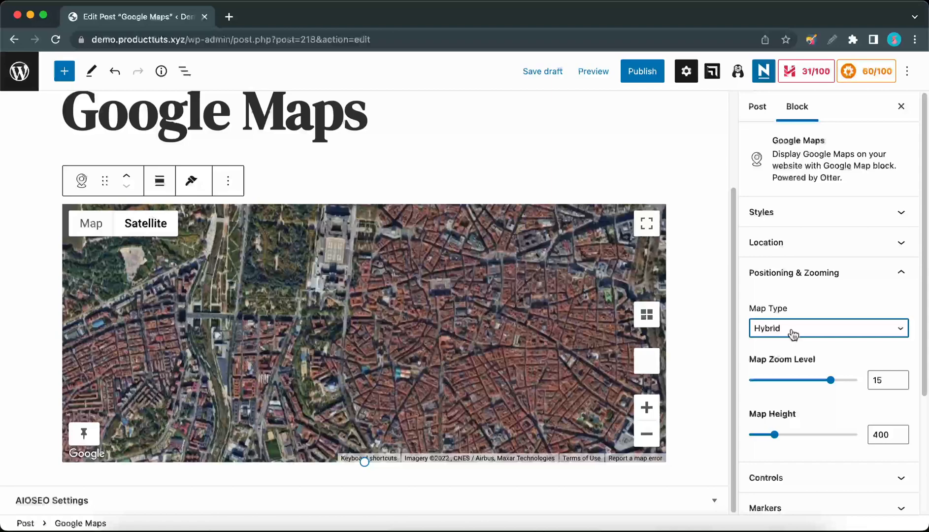
{"action": "left_click", "coordinate": [827, 328]}
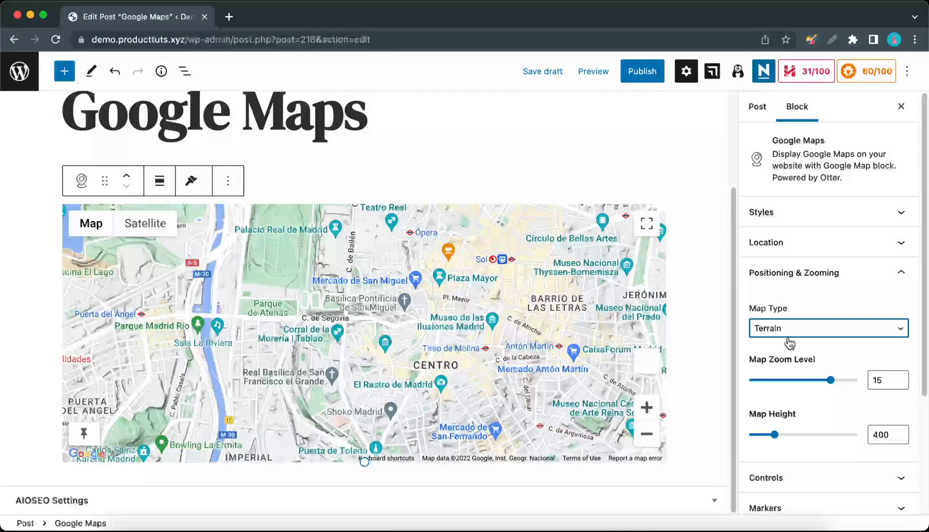
{"action": "left_click", "coordinate": [90, 223]}
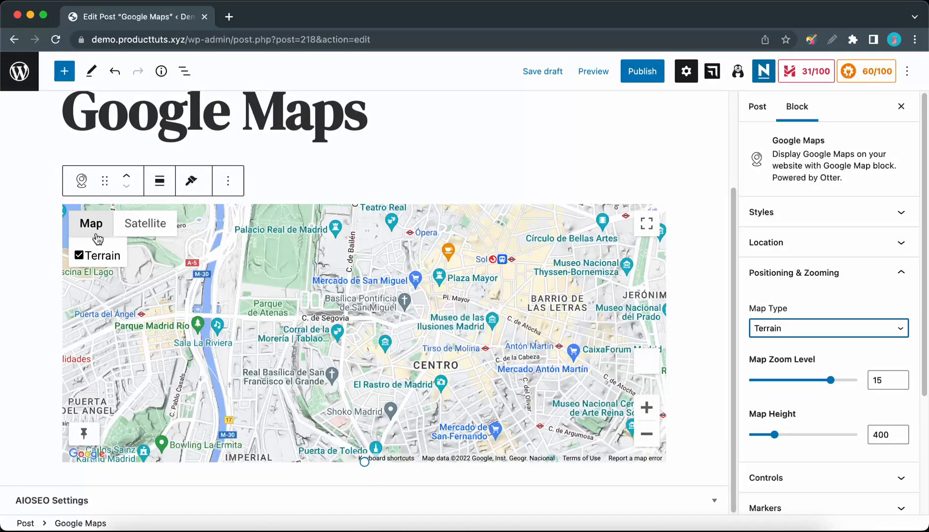
{"action": "left_click", "coordinate": [80, 255]}
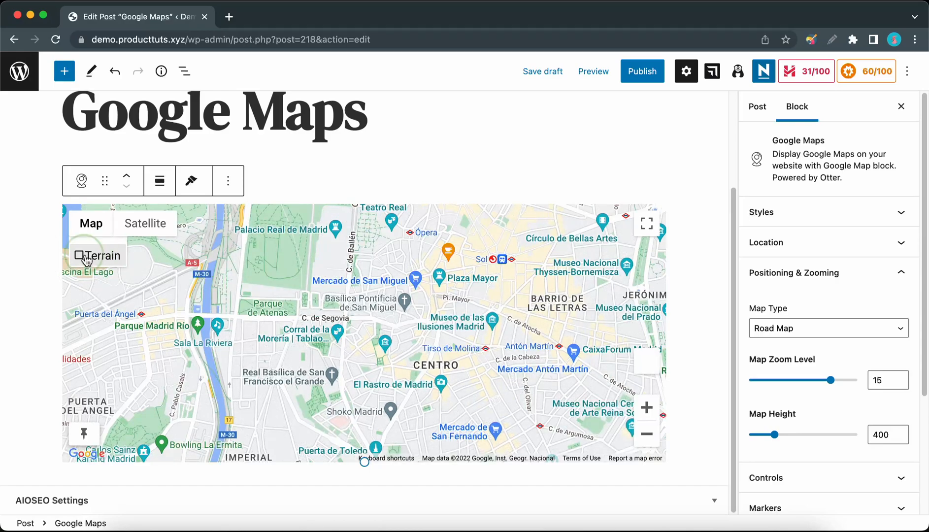
{"action": "left_click", "coordinate": [145, 224]}
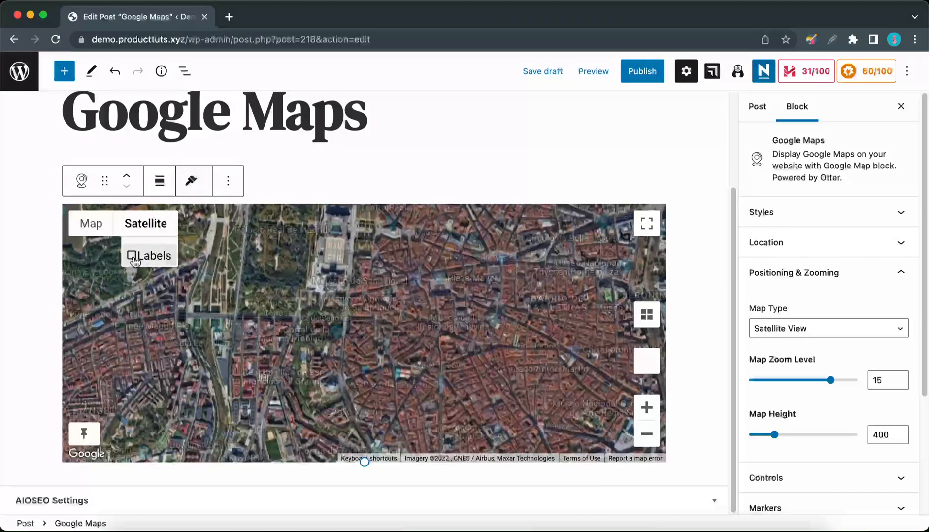
{"action": "left_click", "coordinate": [133, 256]}
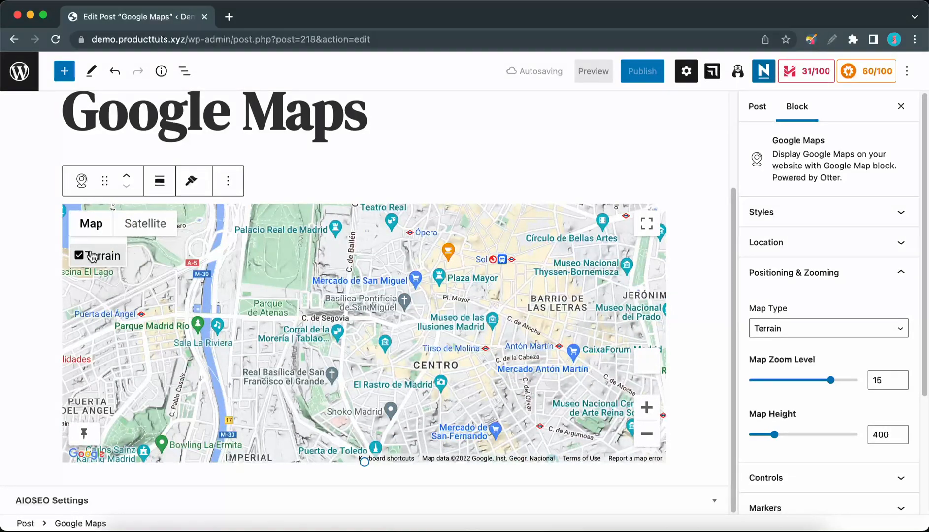
{"action": "left_click", "coordinate": [79, 255]}
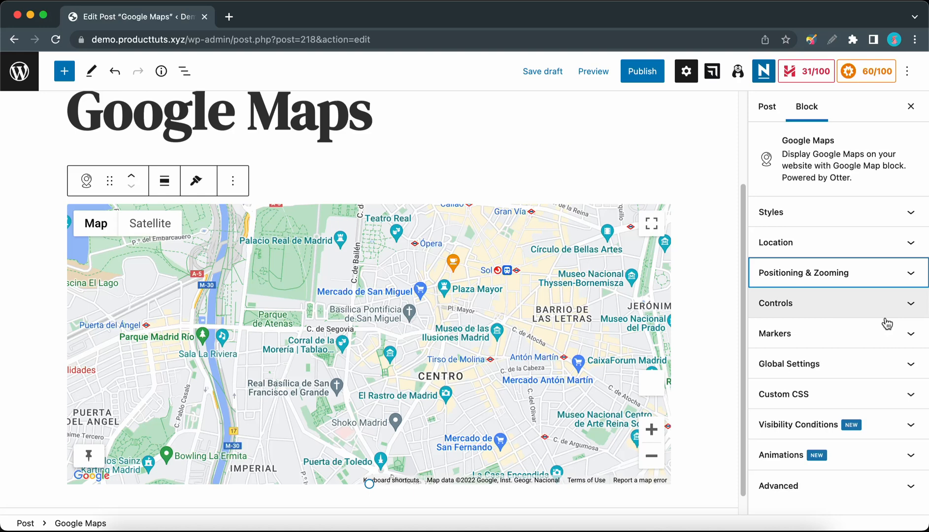
Step: Turn off the map's Zoom Control in the Controls settings
{"action": "left_click", "coordinate": [828, 303]}
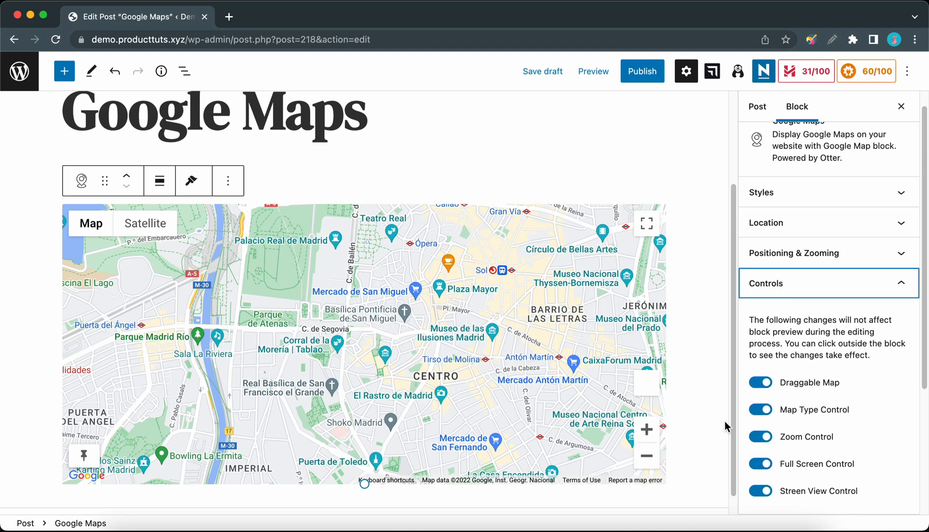
{"action": "left_click", "coordinate": [761, 436]}
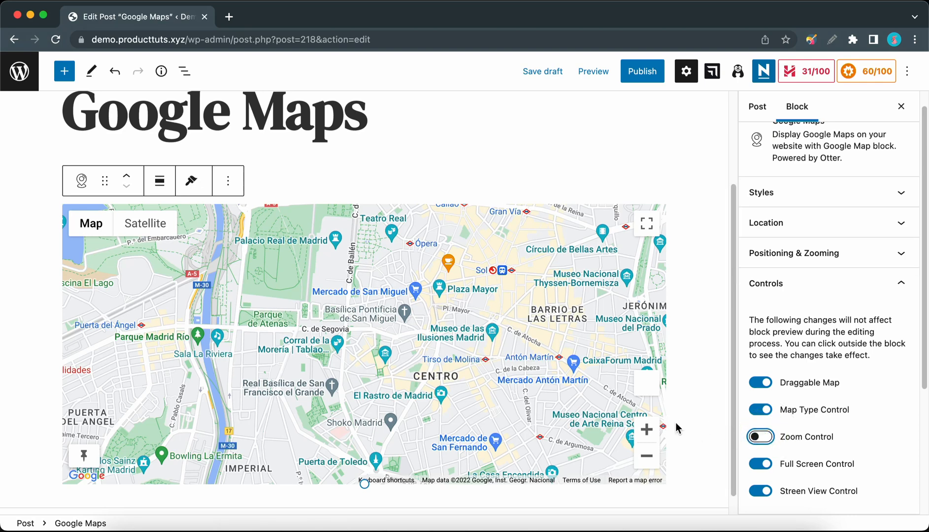
{"action": "left_click", "coordinate": [757, 106]}
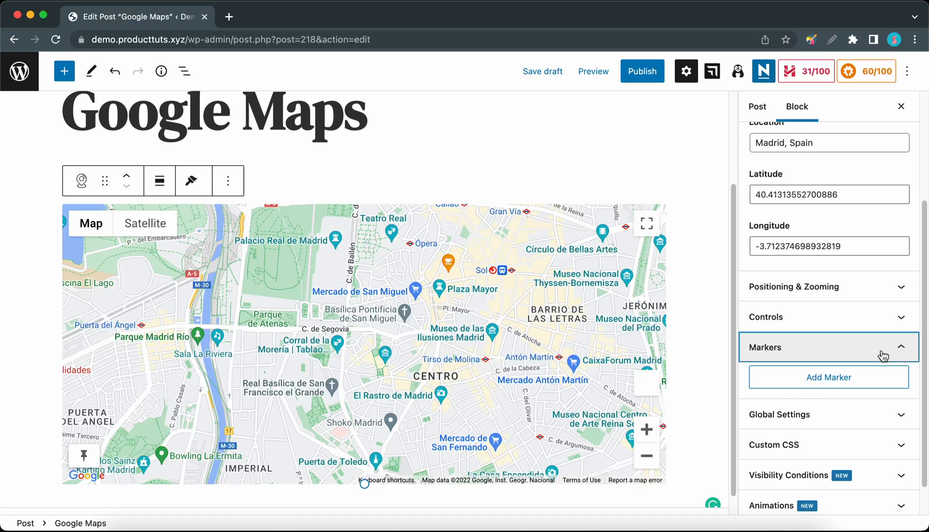
Step: Add a marker at Getafe, Madrid, Spain titled 'Test' with description 'Example'
{"action": "left_click", "coordinate": [829, 377]}
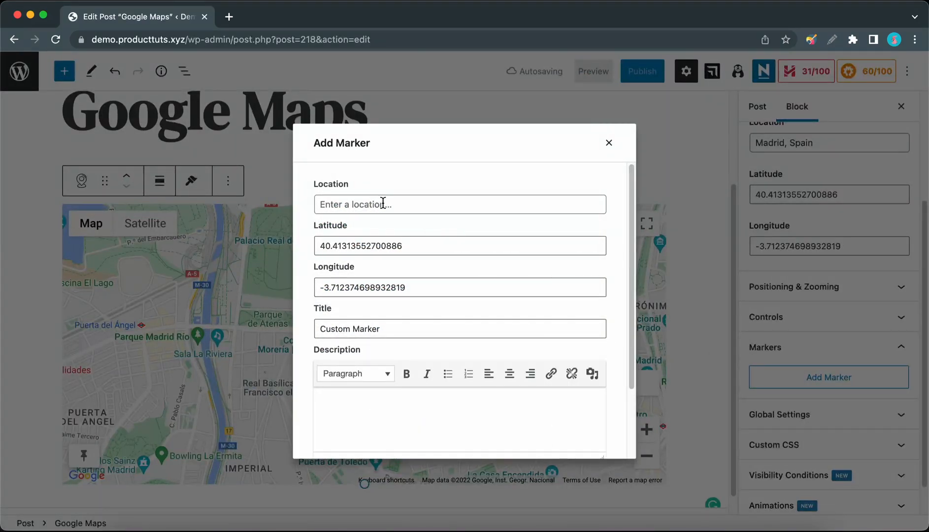
{"action": "type", "text": "Ge"}
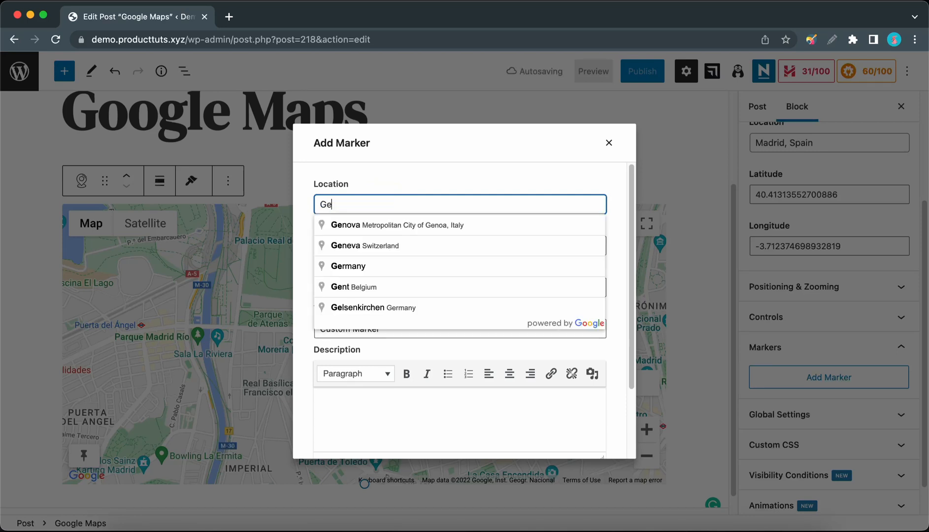
{"action": "type", "text": "Getafe, Madrid, Spain"}
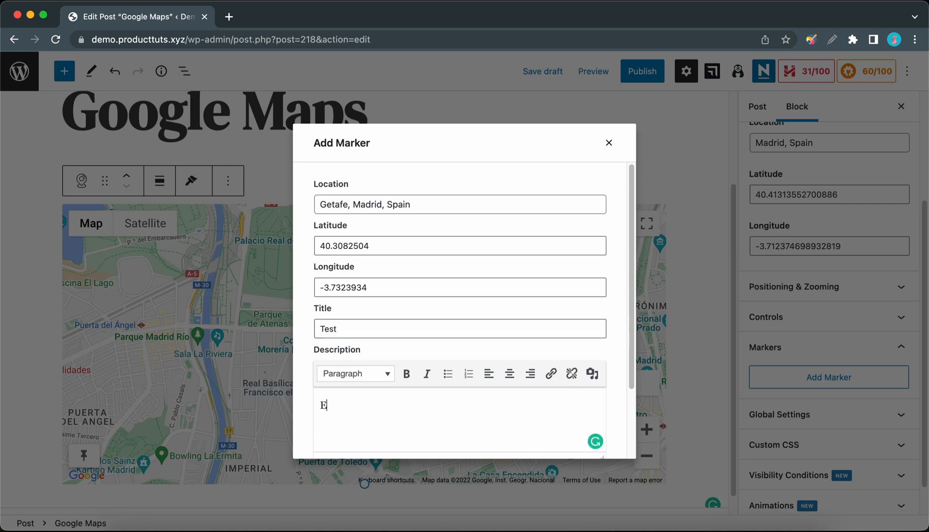
{"action": "type", "text": "xample"}
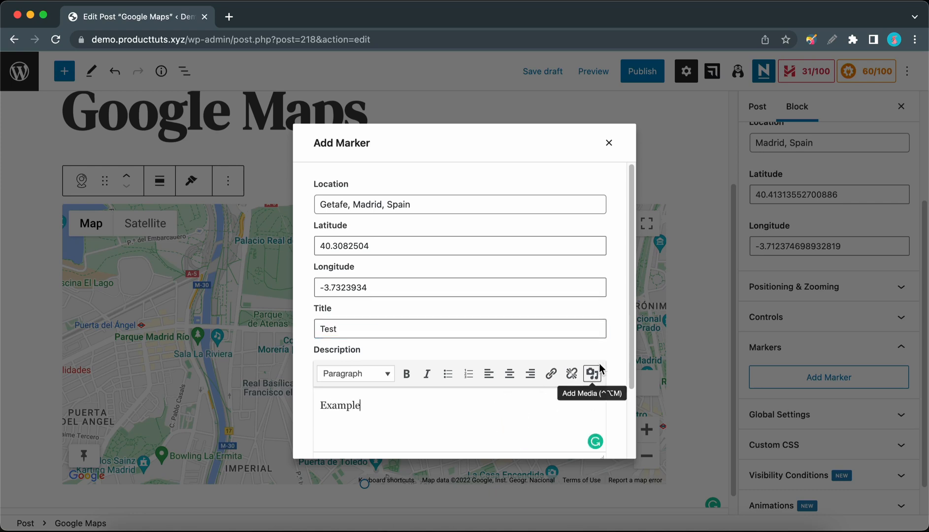
{"action": "left_click", "coordinate": [584, 405]}
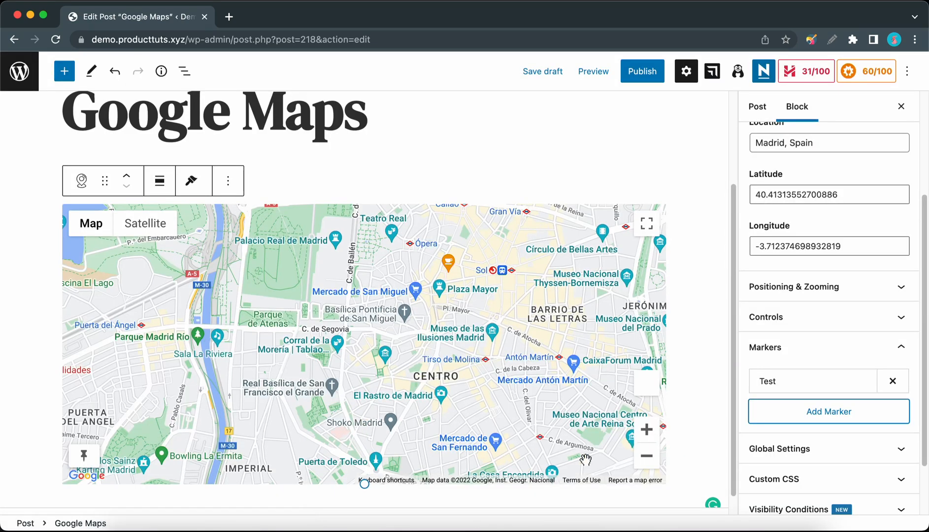
Step: Zoom the map out and back in to frame the yellow Getafe marker near Leganés
{"action": "left_click", "coordinate": [646, 456]}
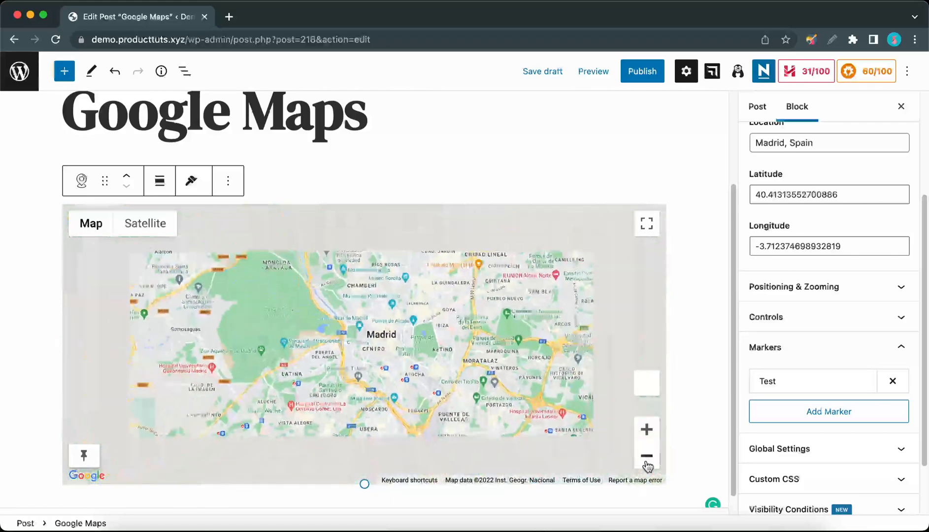
{"action": "left_click", "coordinate": [646, 456]}
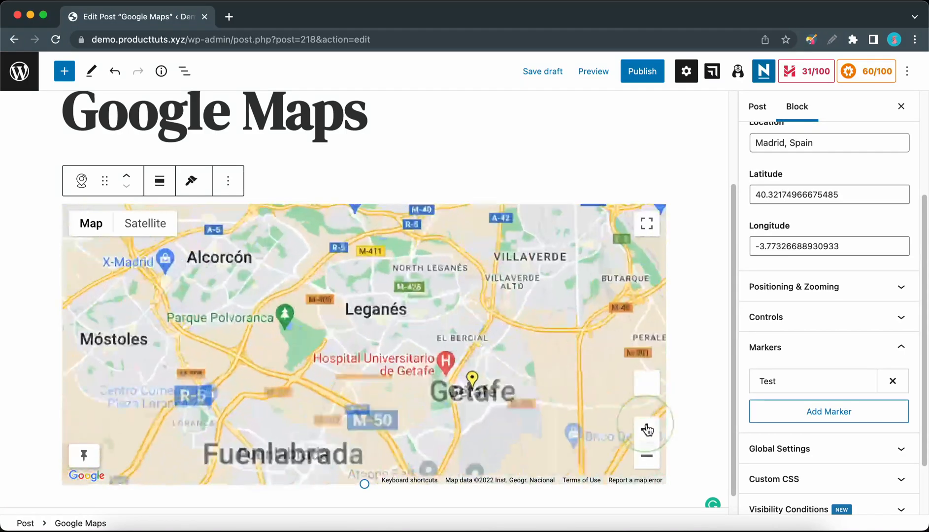
{"action": "left_click", "coordinate": [647, 429]}
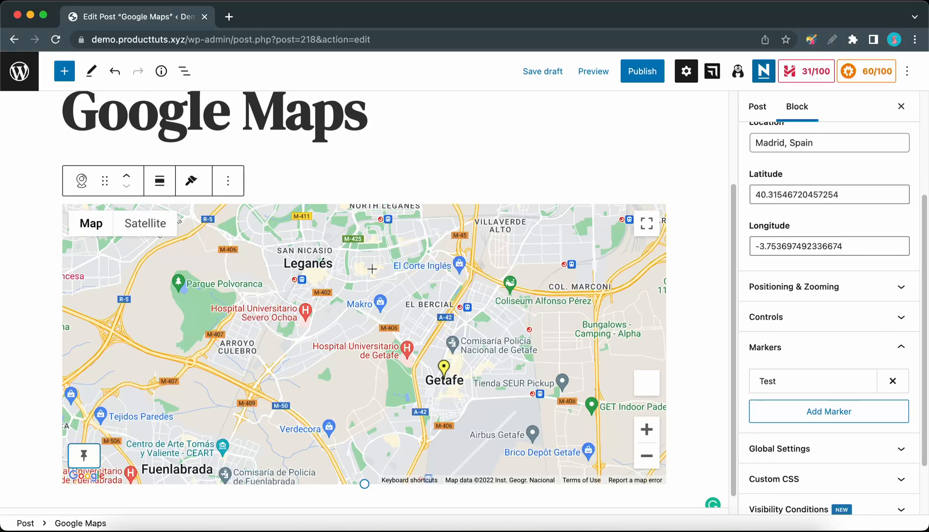
{"action": "left_click", "coordinate": [829, 411]}
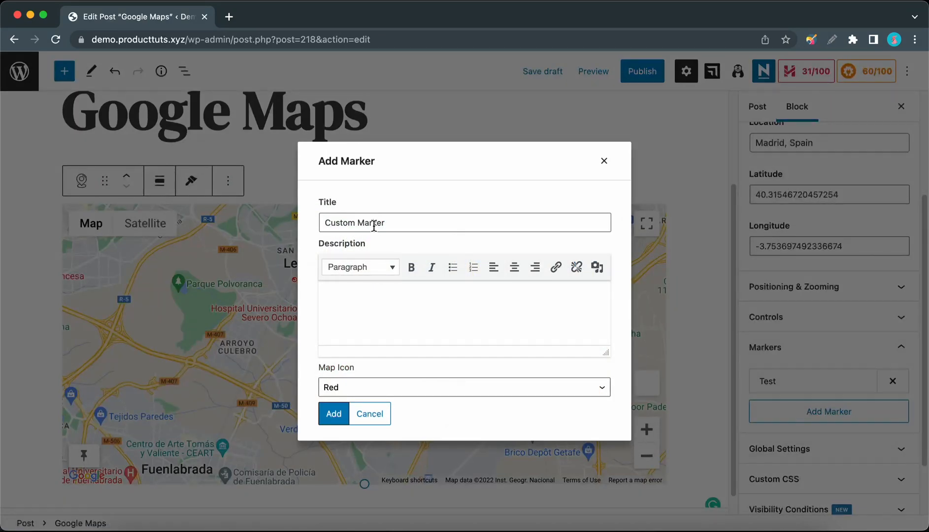
{"action": "left_click", "coordinate": [349, 305]}
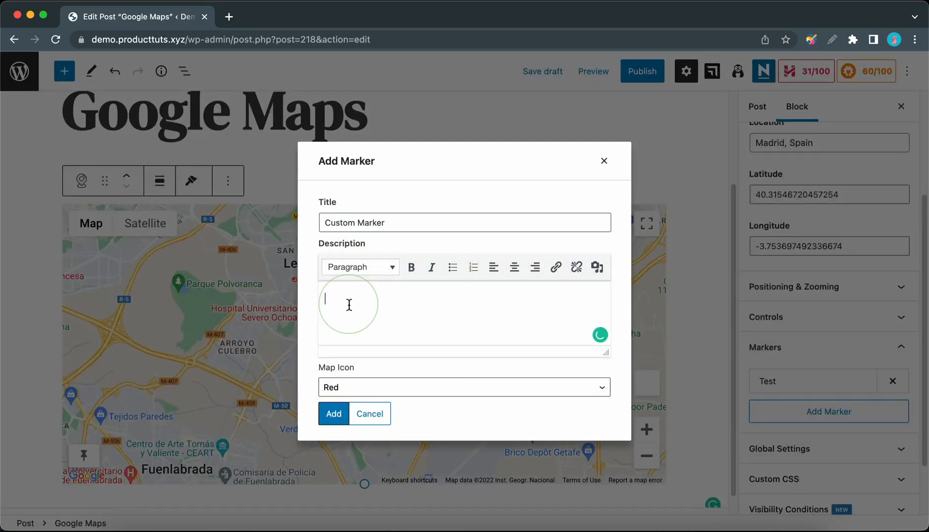
{"action": "type", "text": "test"}
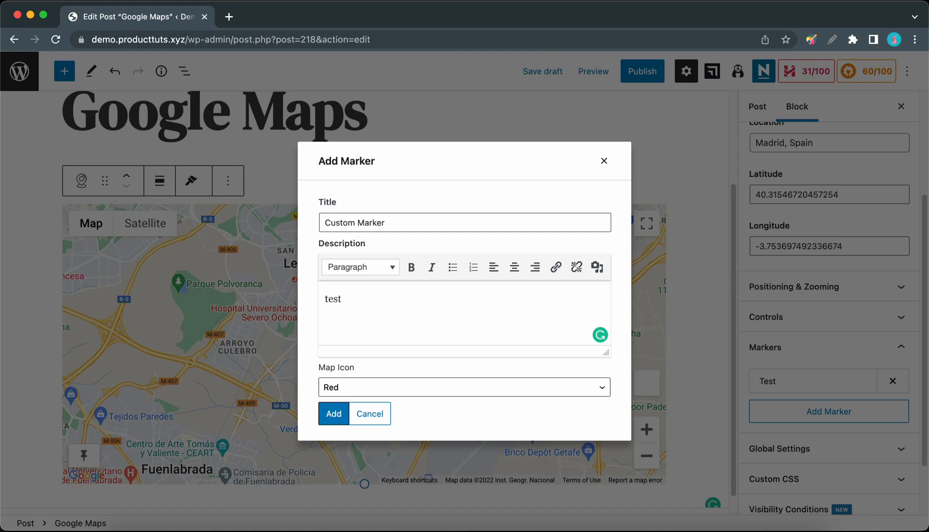
{"action": "left_click", "coordinate": [464, 387]}
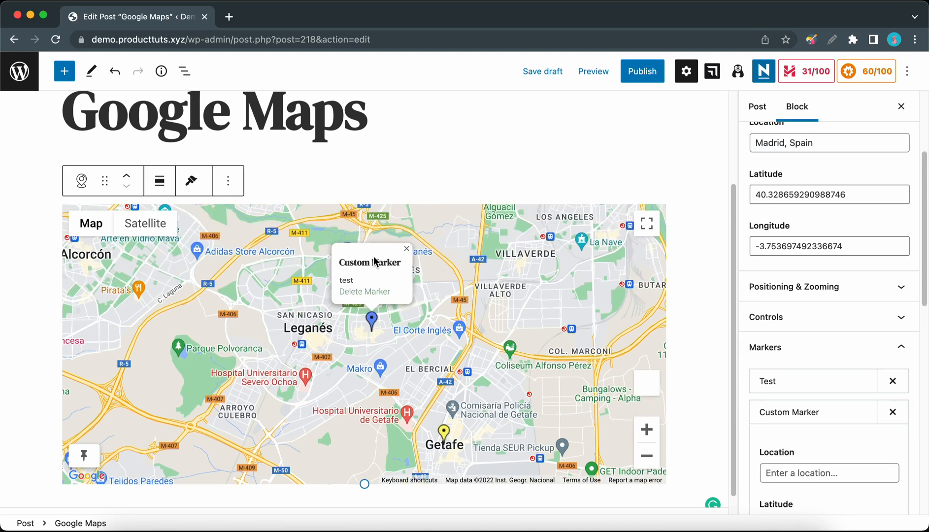
{"action": "mouse_move", "coordinate": [379, 316]}
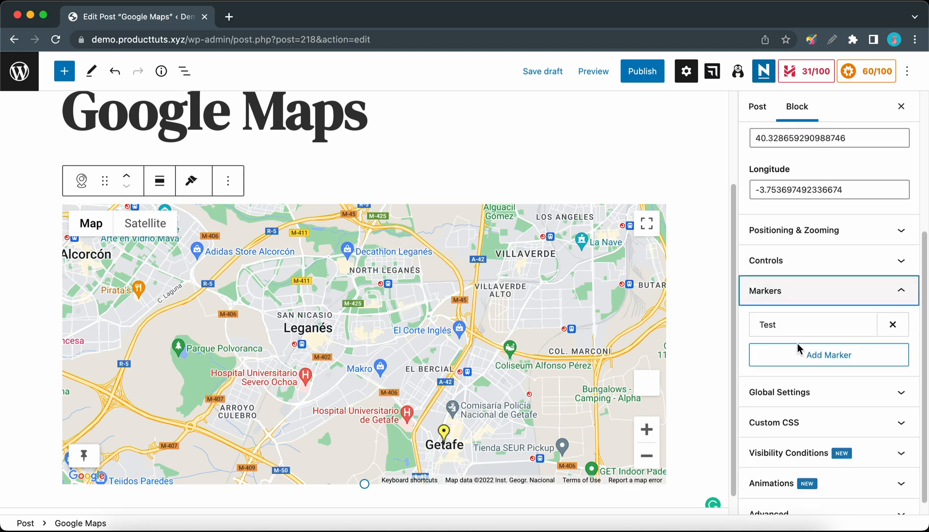
Step: Expand the block's Global Settings showing the Google Maps API key
{"action": "left_click", "coordinate": [828, 391]}
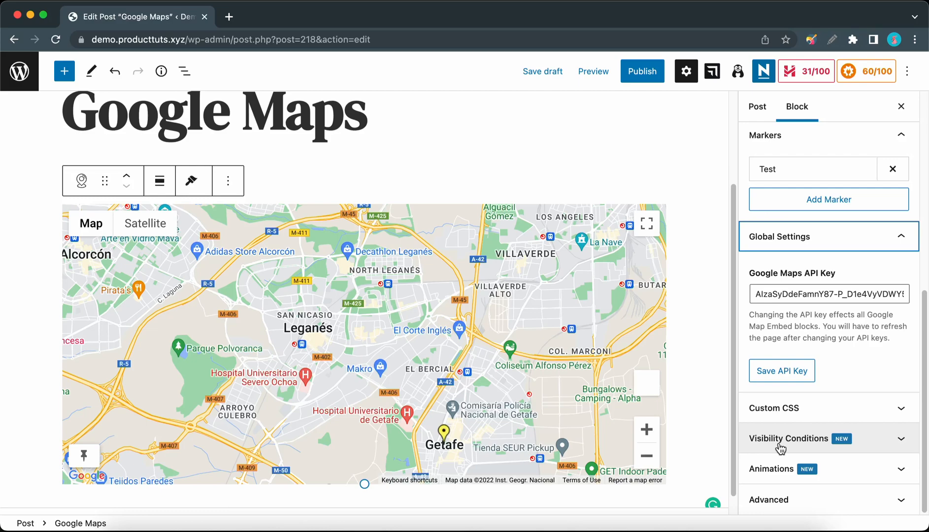
{"action": "mouse_move", "coordinate": [643, 236]}
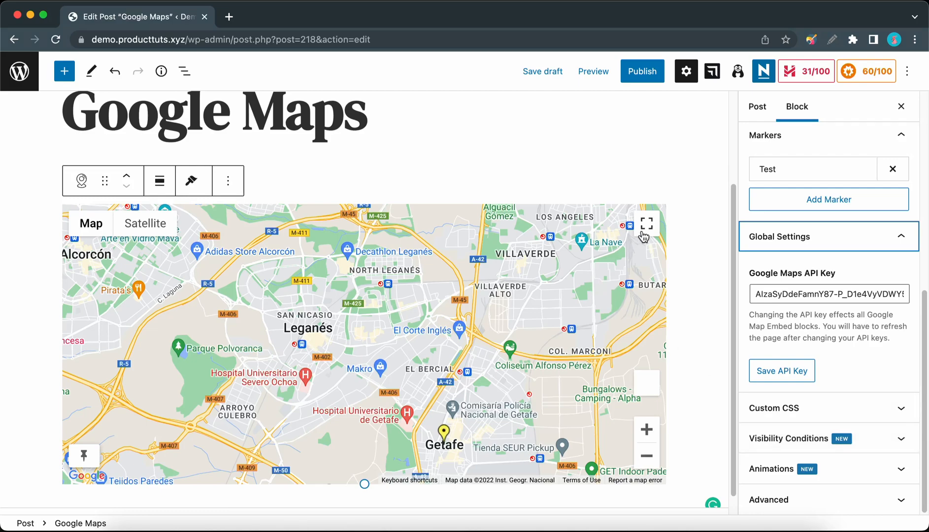
Step: Explore Street View on the Getafe map and return to the road map
{"action": "left_click", "coordinate": [646, 225]}
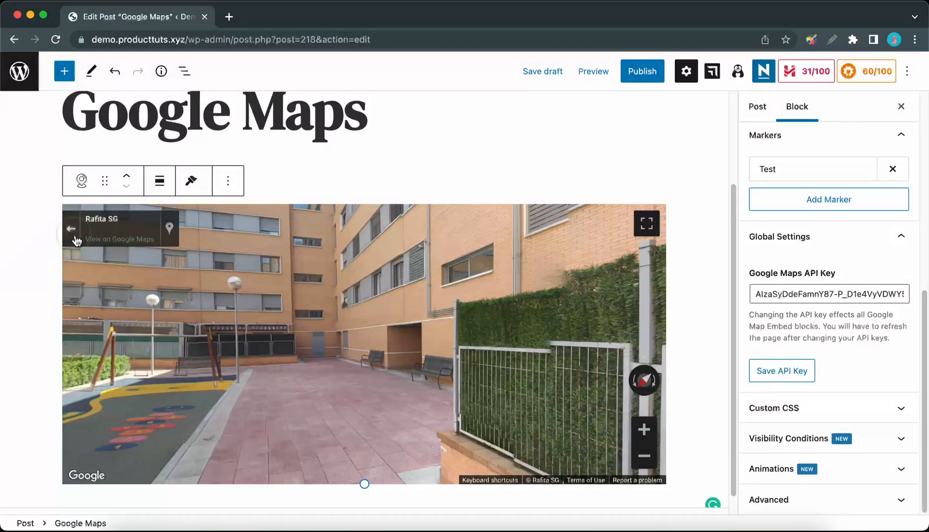
{"action": "left_click", "coordinate": [593, 71]}
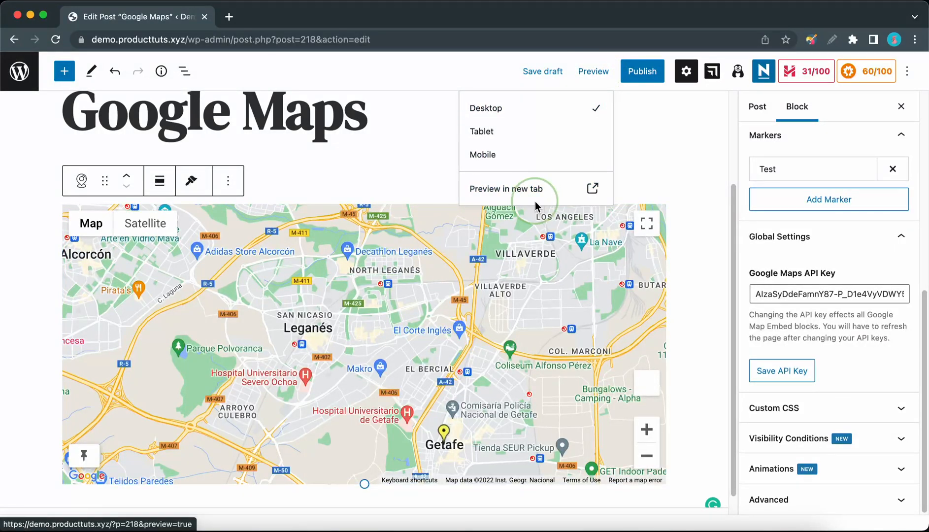
Step: Preview the post in a new tab and enter Street View at the Sabatini Building
{"action": "left_click", "coordinate": [506, 188]}
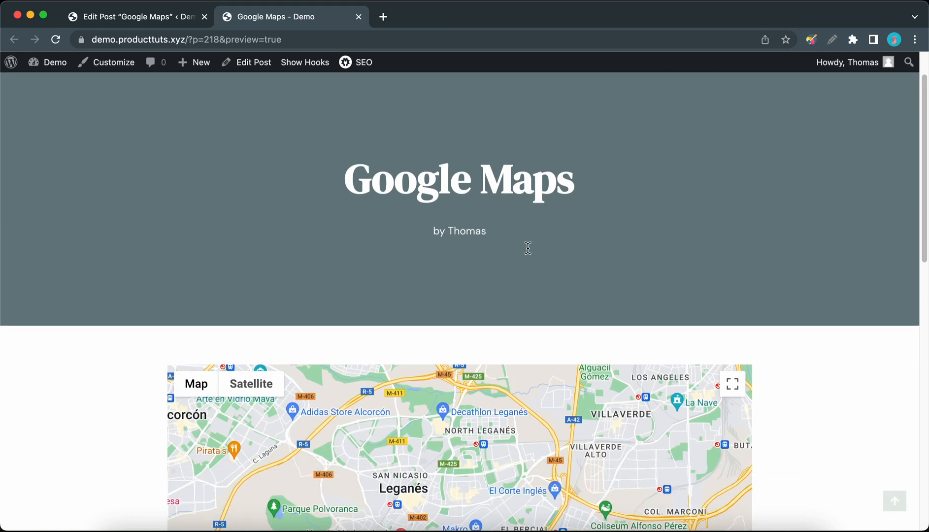
{"action": "scroll", "scroll_direction": "down", "scroll_amount": 3}
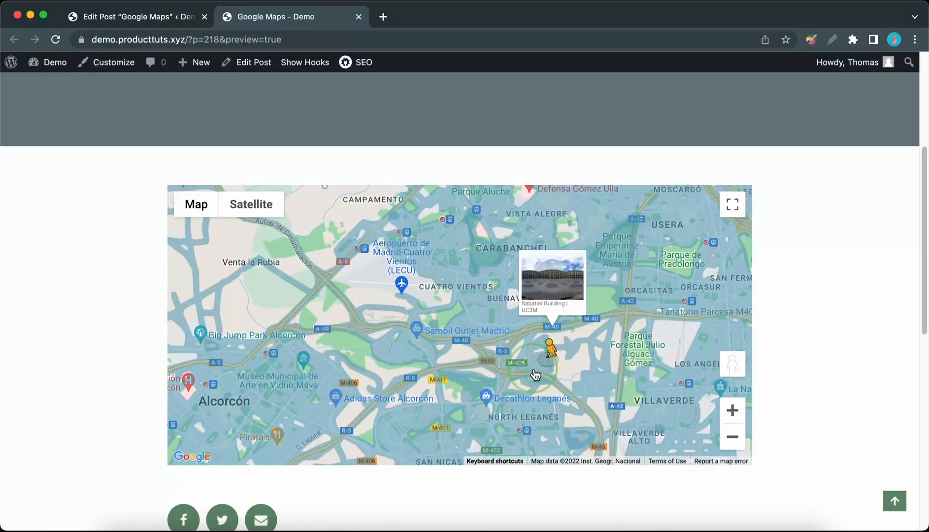
{"action": "left_click", "coordinate": [552, 280]}
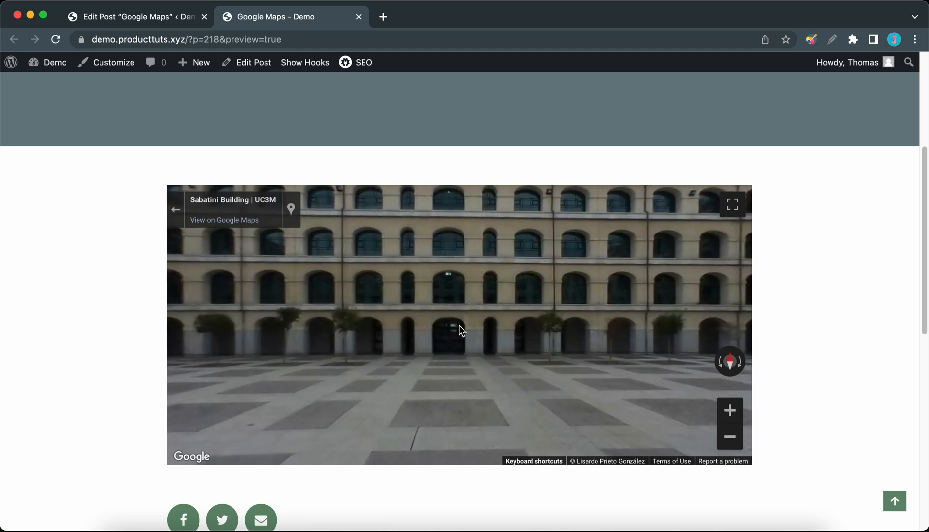